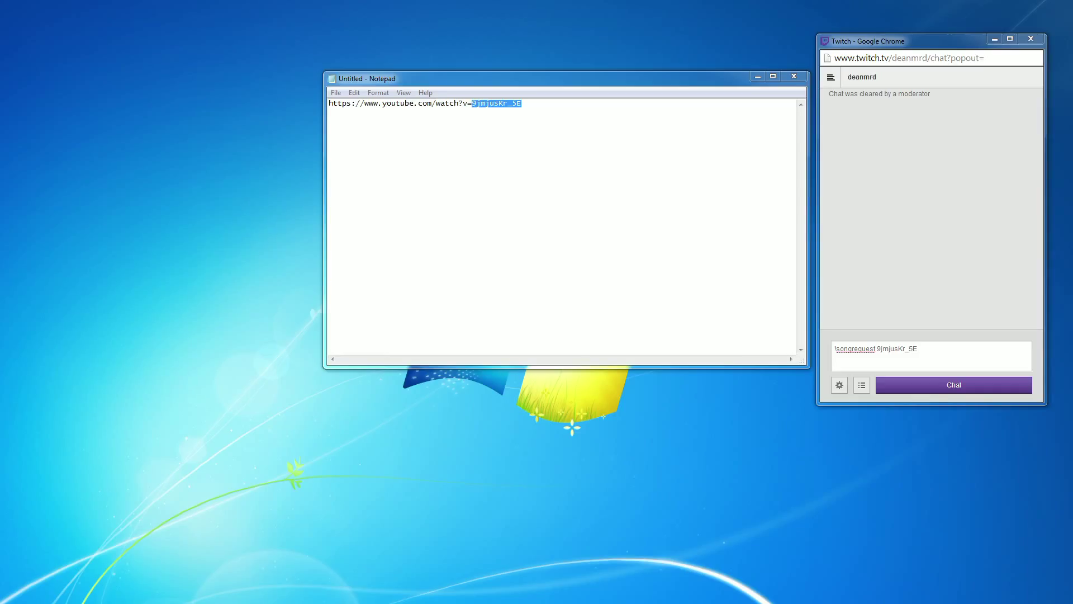
# Send '!songrequest 9jmjusKr_5E' in chat and get Nightbot's 'added to the queue' confirmation
pyautogui.click(773, 77)
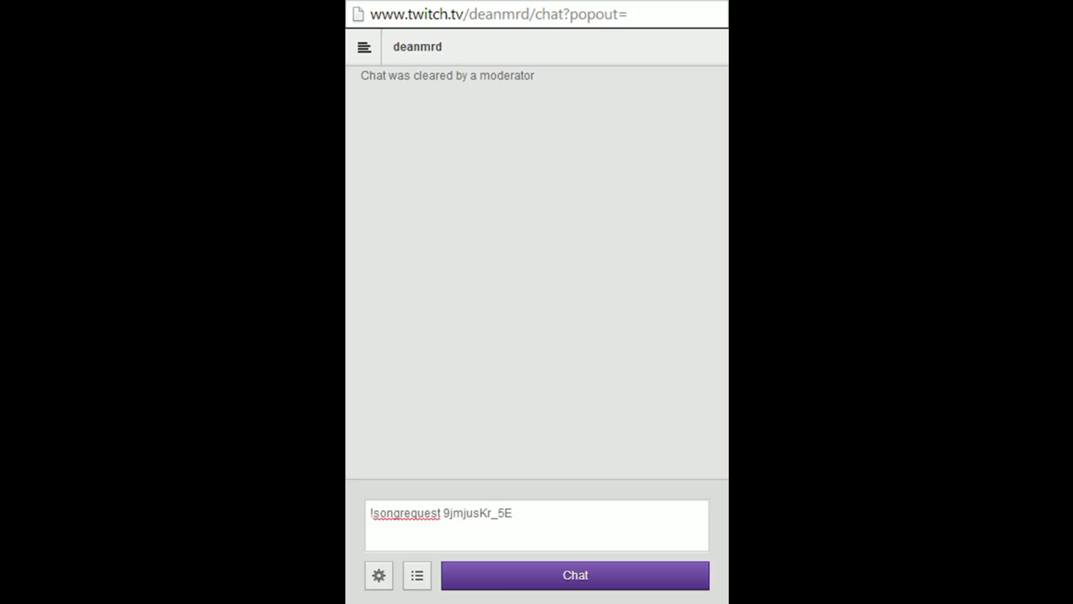
pyautogui.click(537, 525)
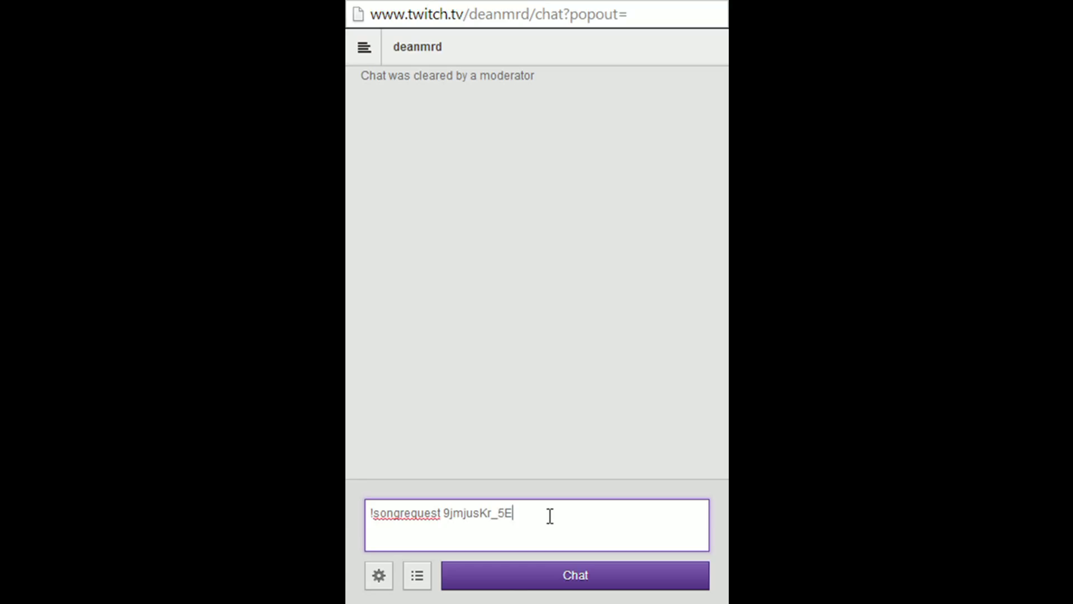
pyautogui.click(573, 575)
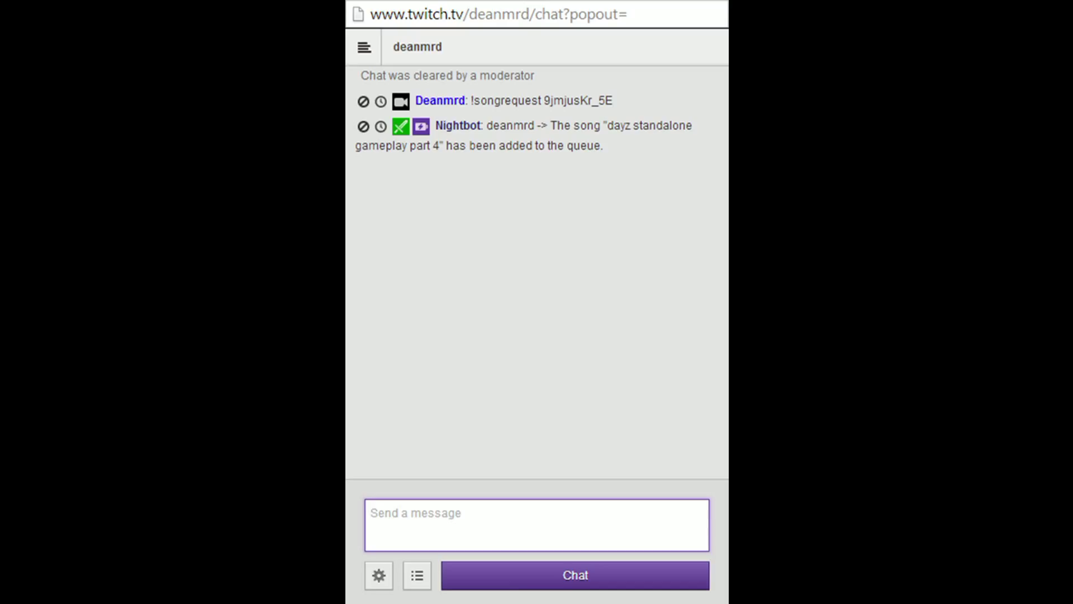
pyautogui.click(537, 524)
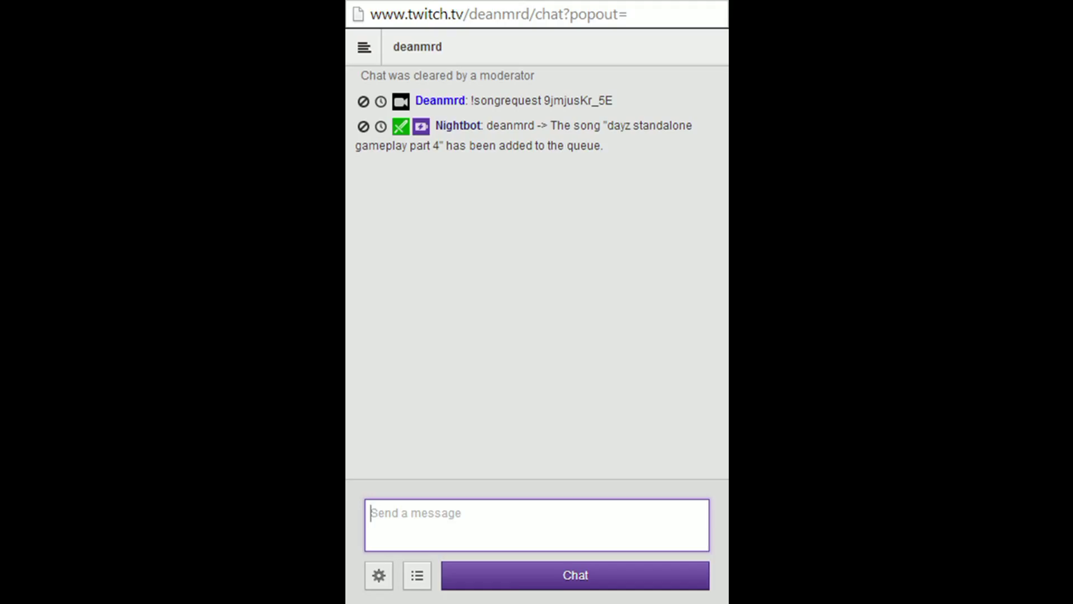